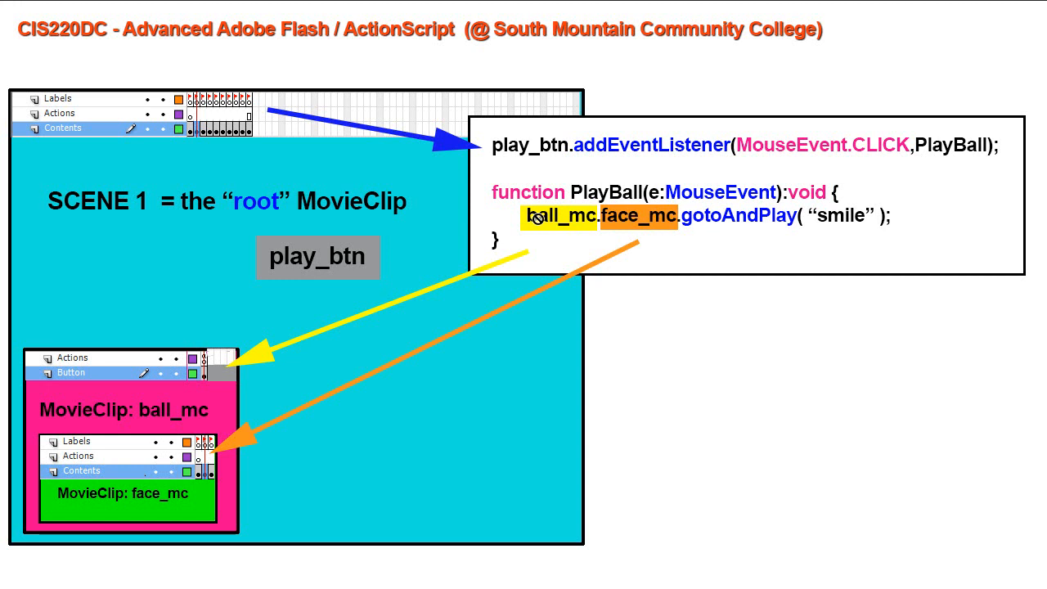
mouse_move(641, 232)
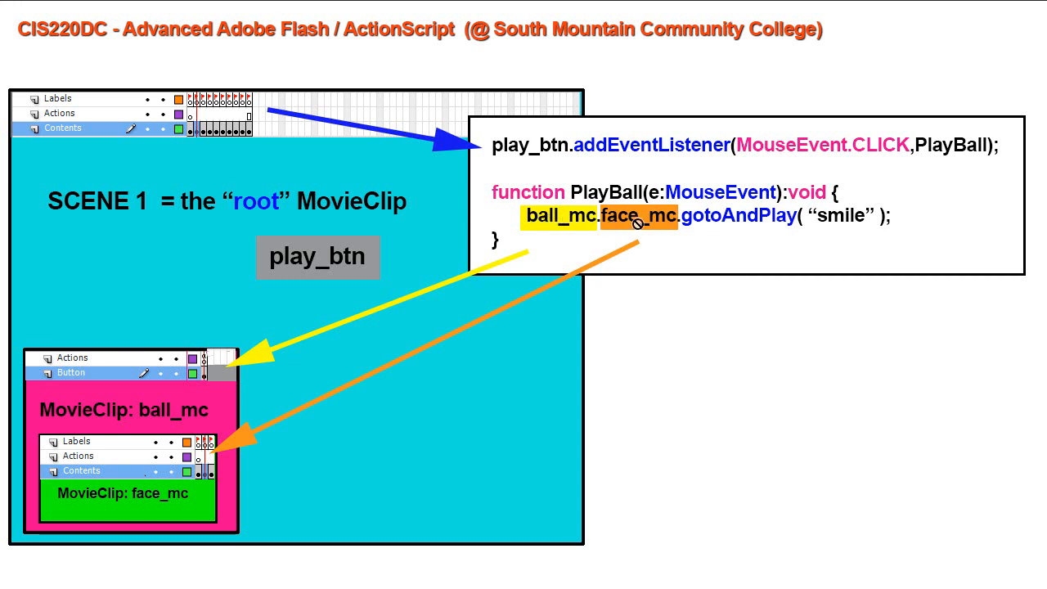
mouse_move(646, 239)
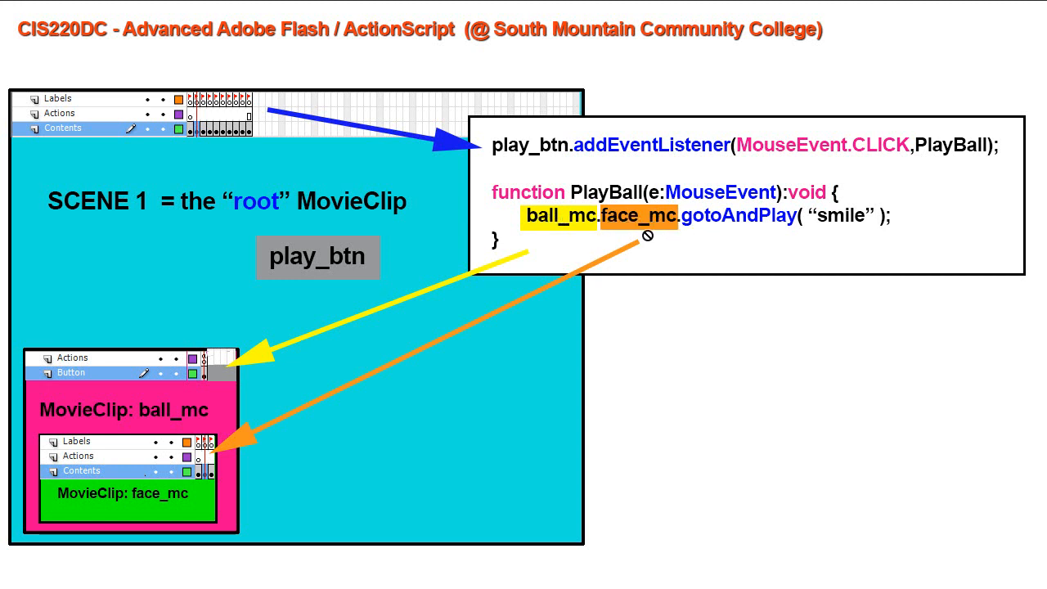
mouse_move(419, 404)
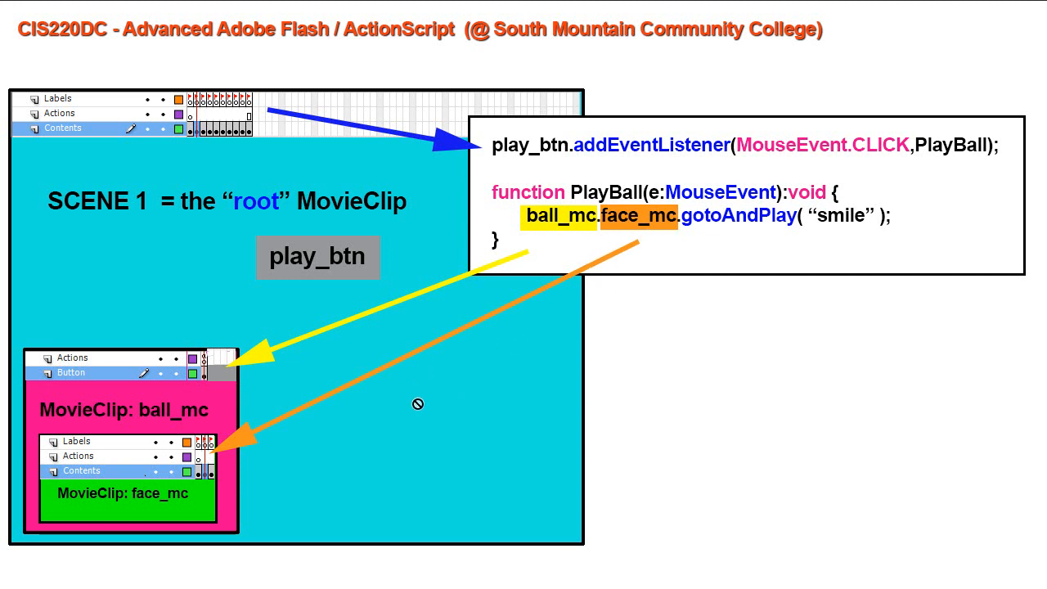
mouse_move(135, 358)
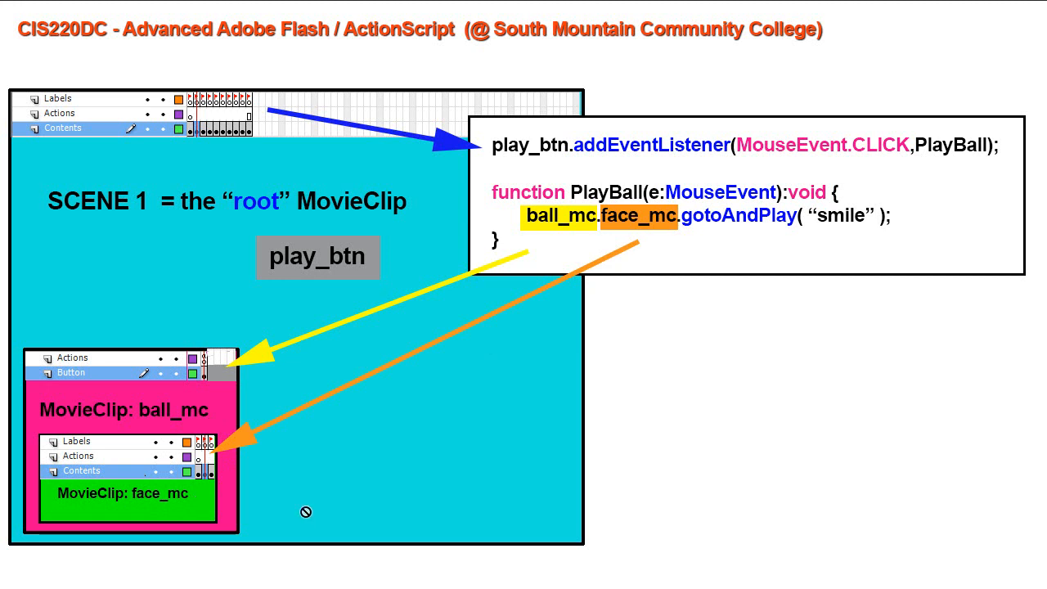
mouse_move(185, 507)
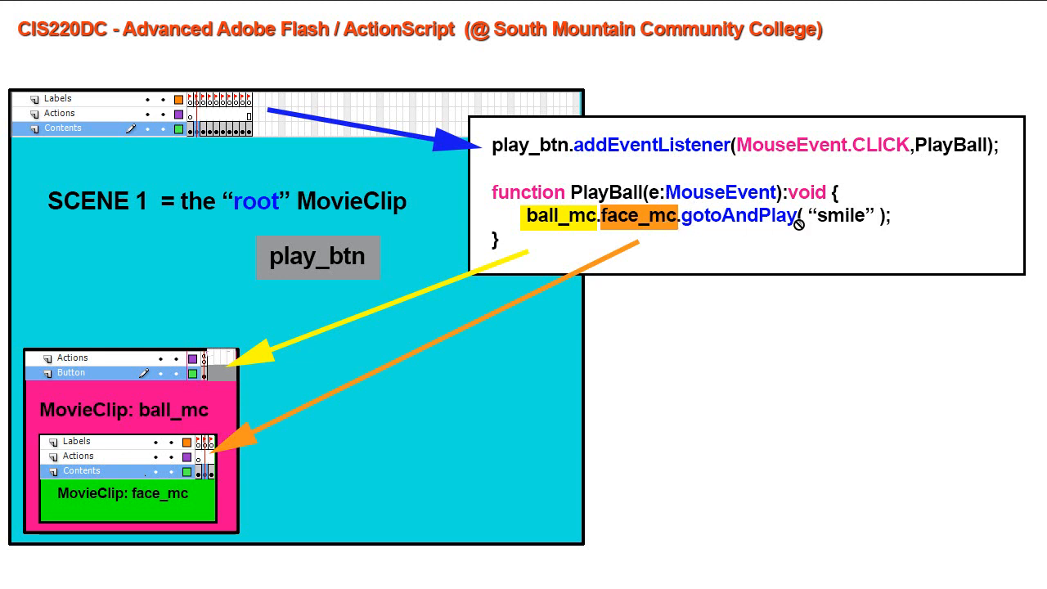
mouse_move(880, 232)
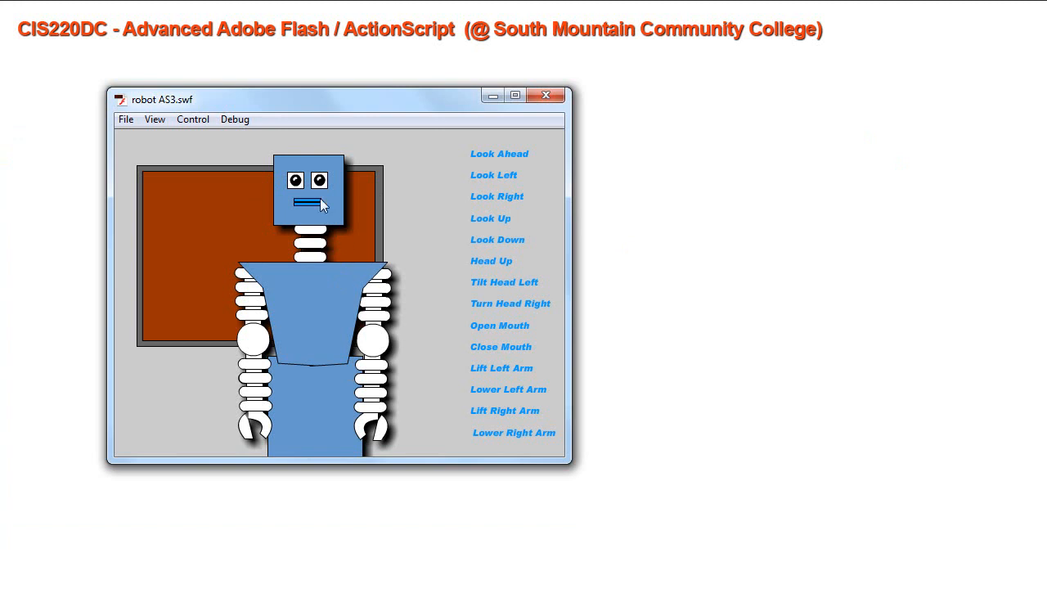
mouse_move(296, 200)
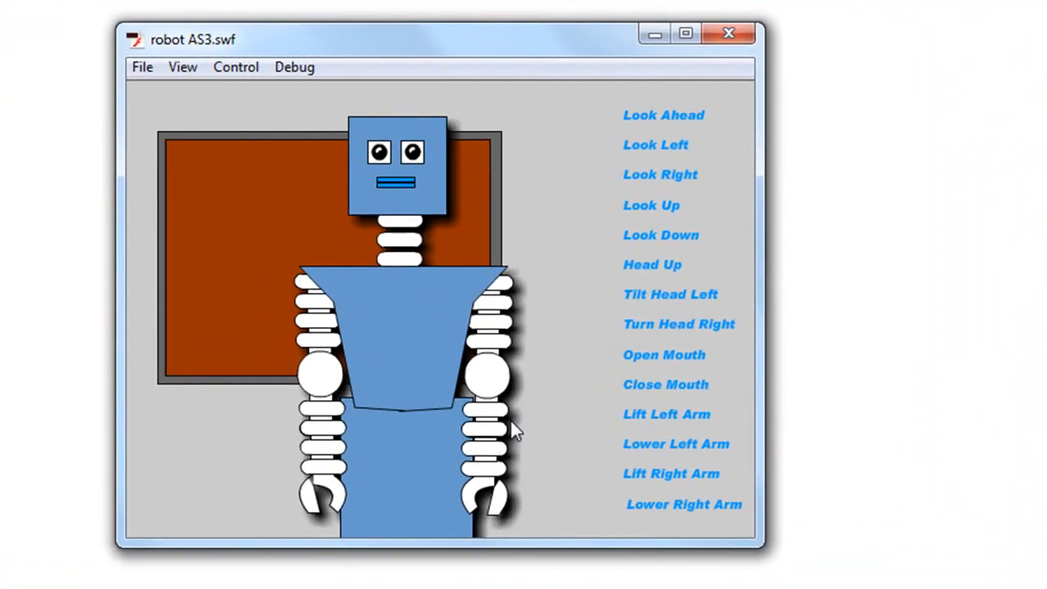
mouse_move(677, 157)
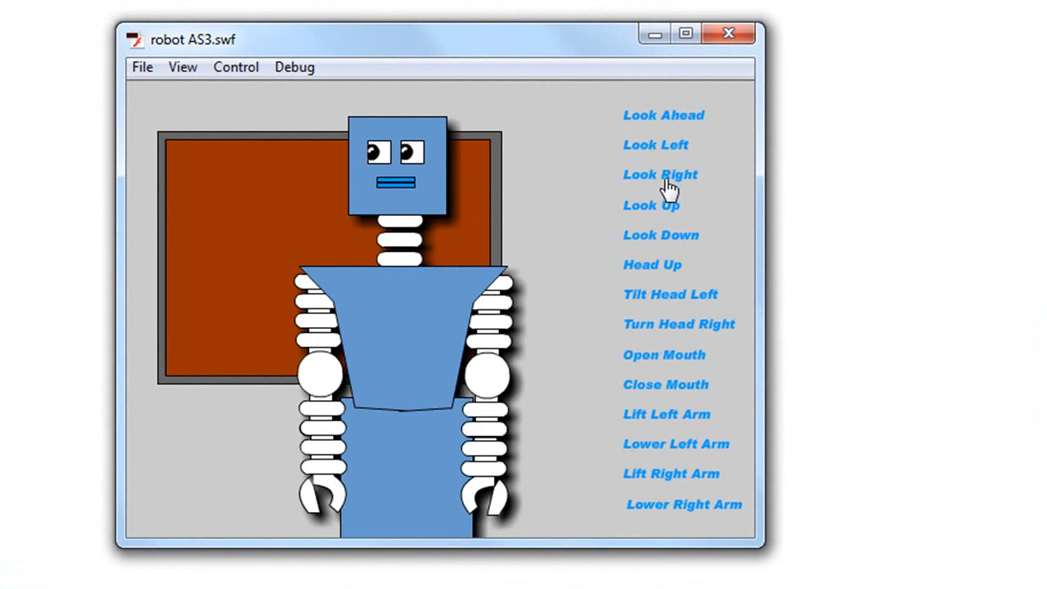
- Try the eye, head and mouth buttons: look ahead, look up, straighten head, open and close mouth
click(664, 115)
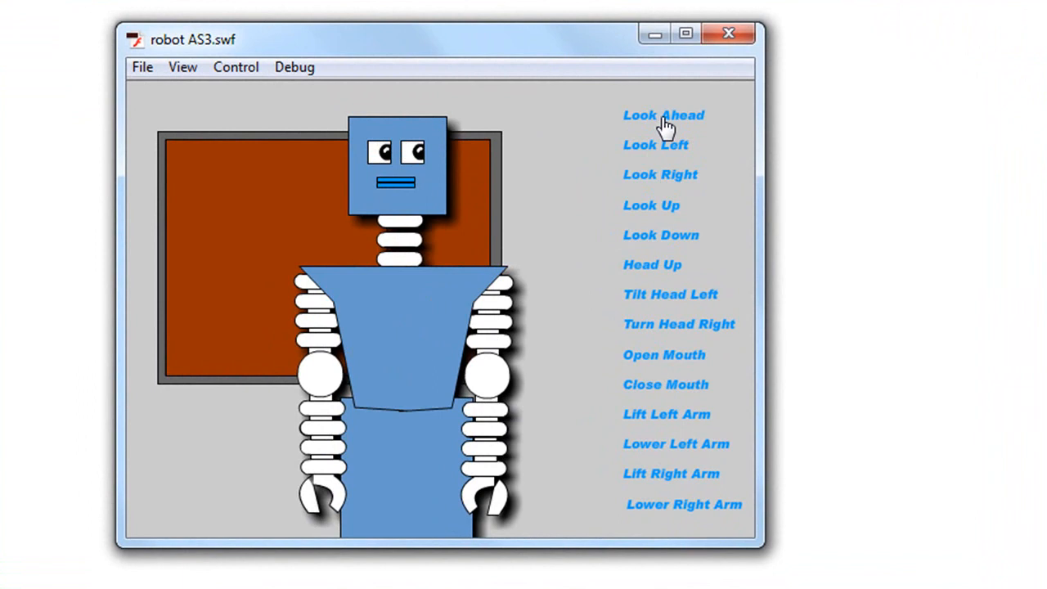
click(651, 204)
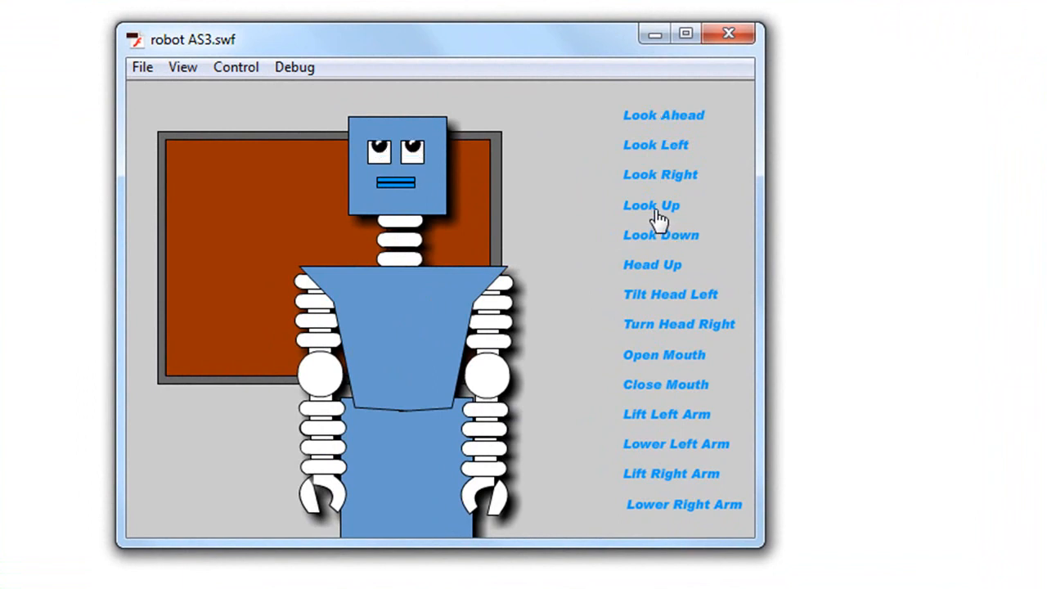
click(664, 114)
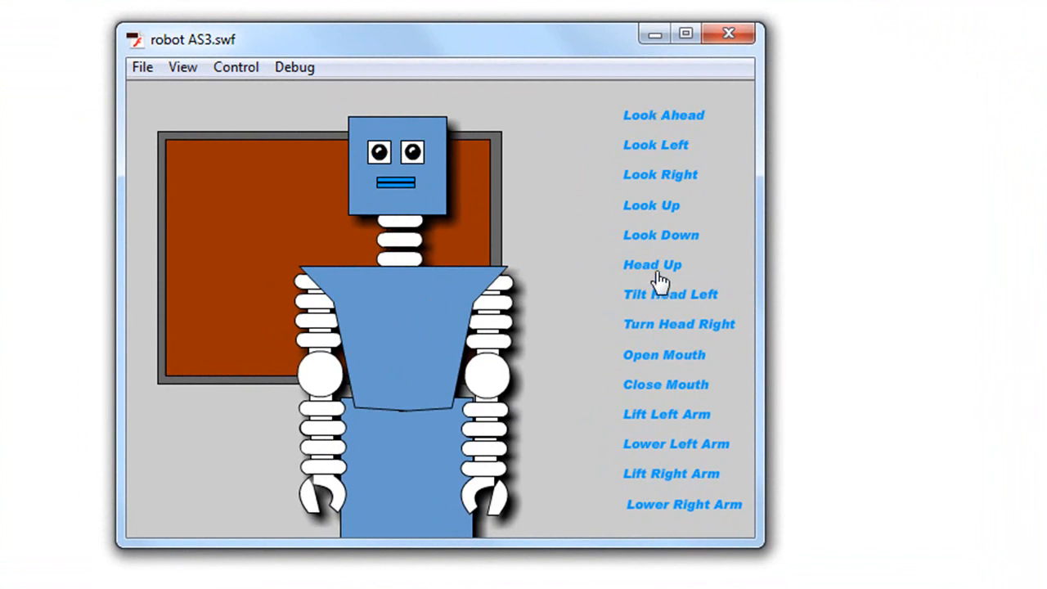
mouse_move(654, 302)
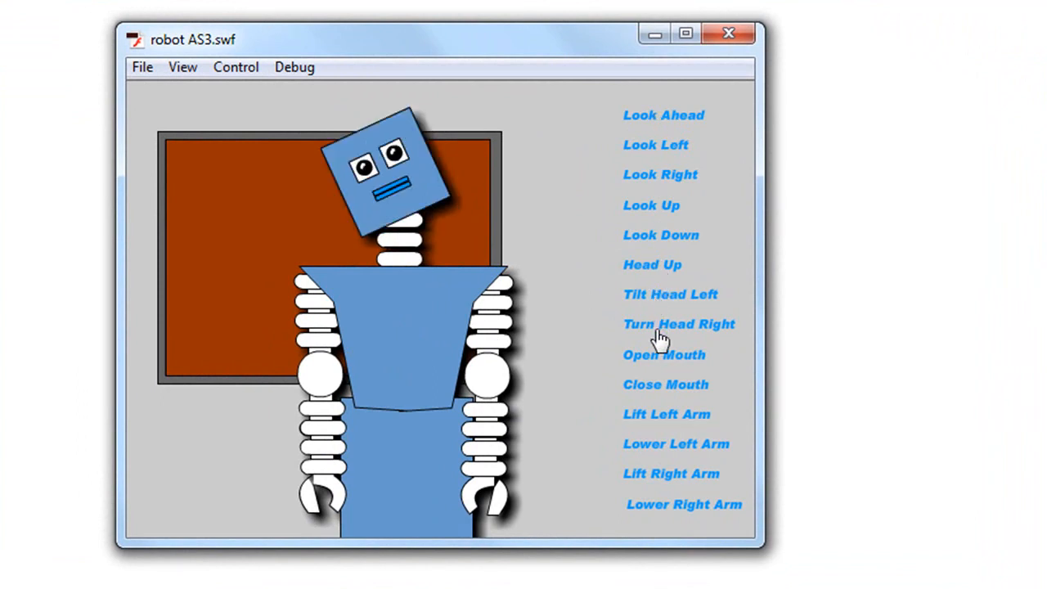
click(651, 265)
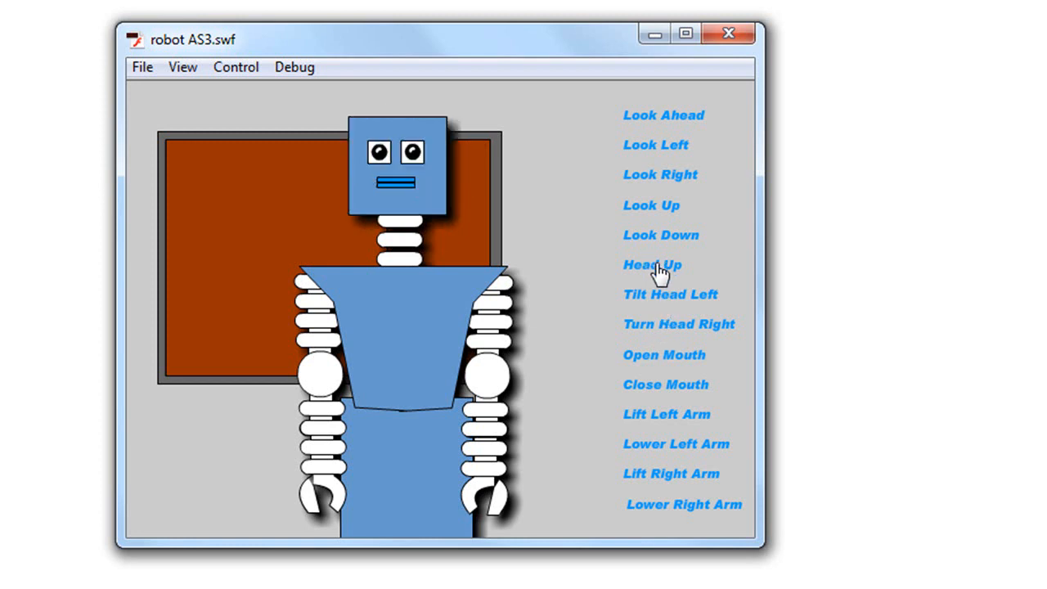
click(664, 355)
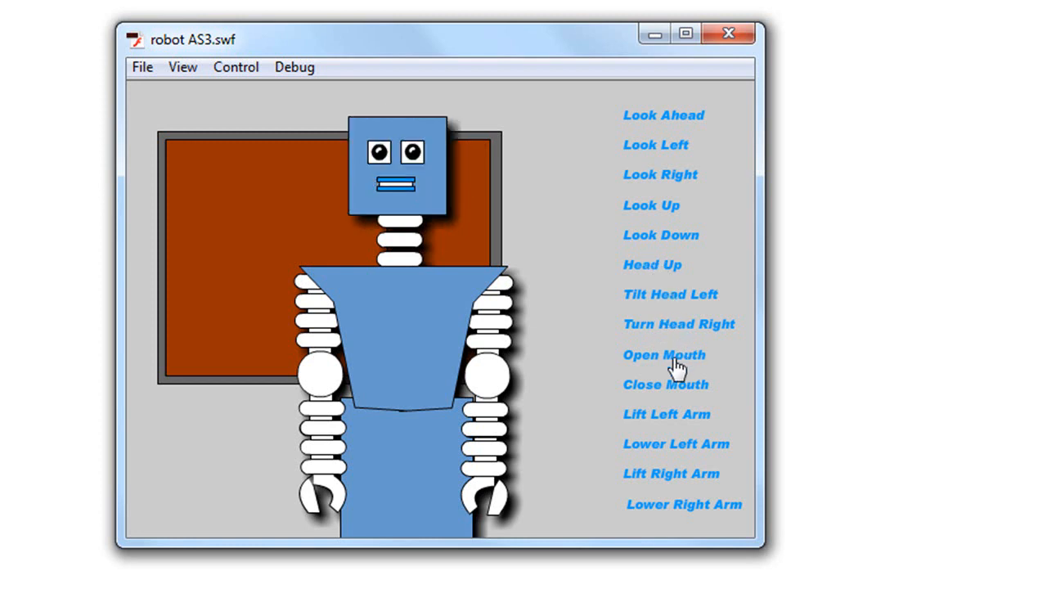
click(671, 294)
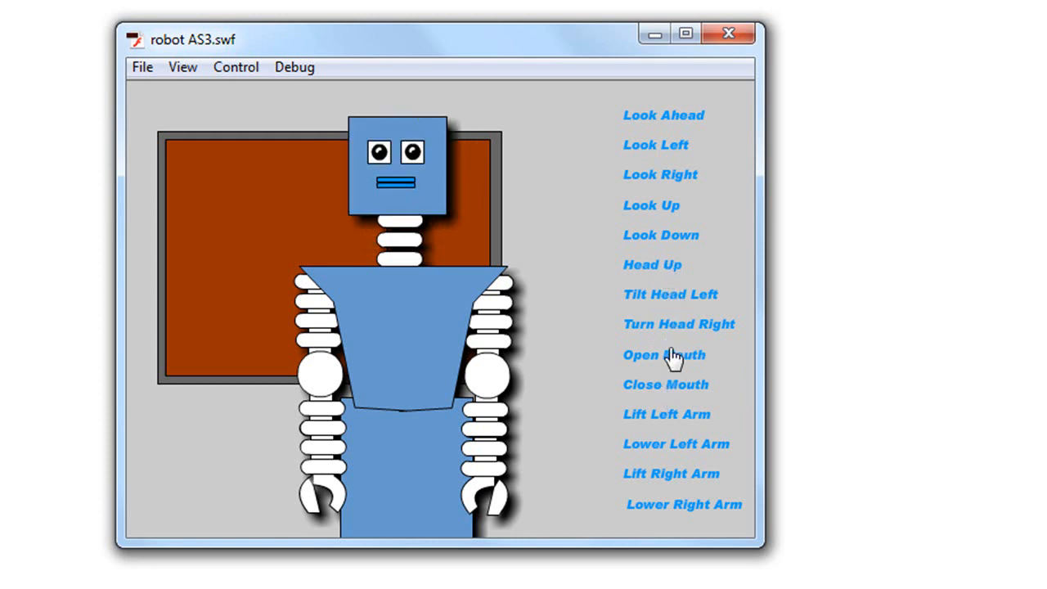
- Lift and lower the robot's left arm, then lift and lower its right arm
click(668, 415)
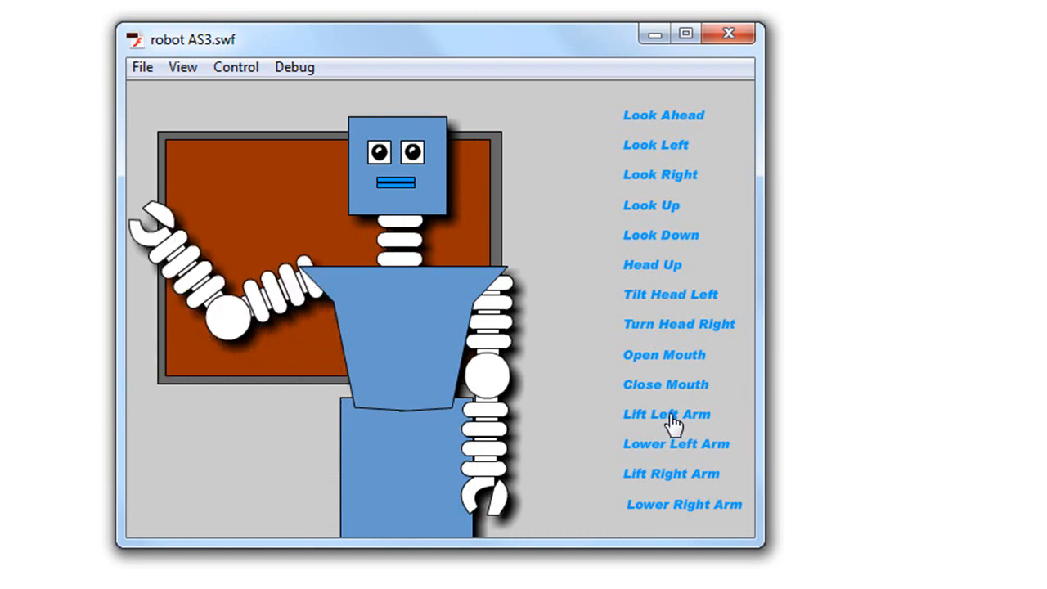
mouse_move(675, 453)
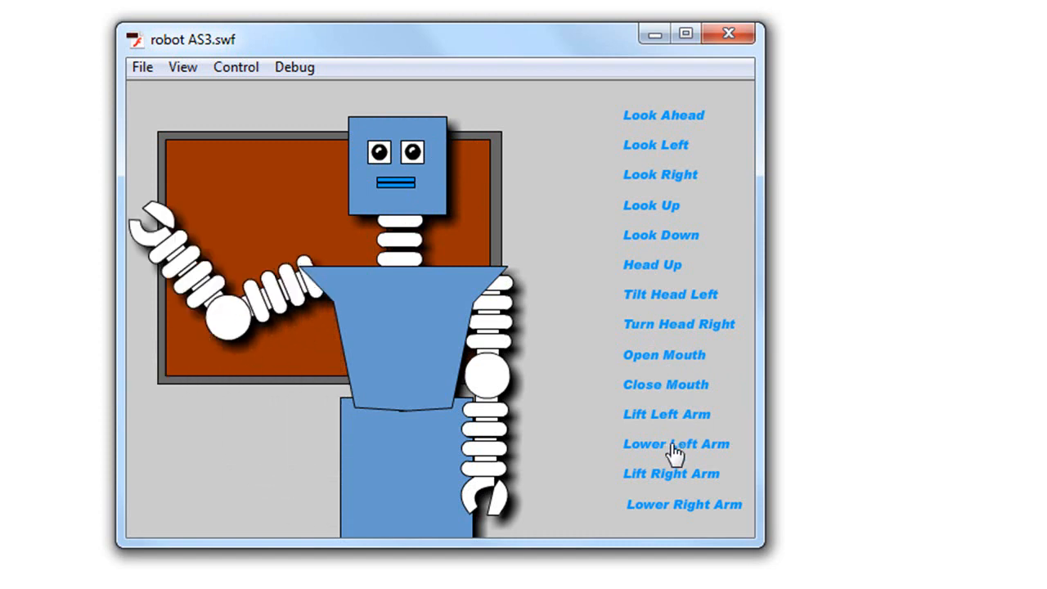
click(677, 444)
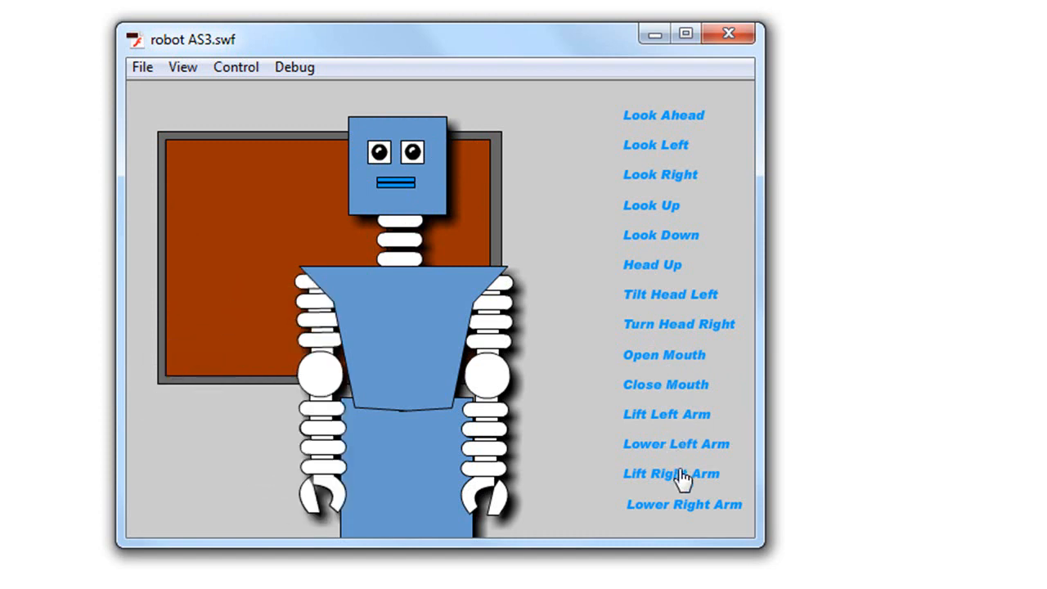
click(671, 475)
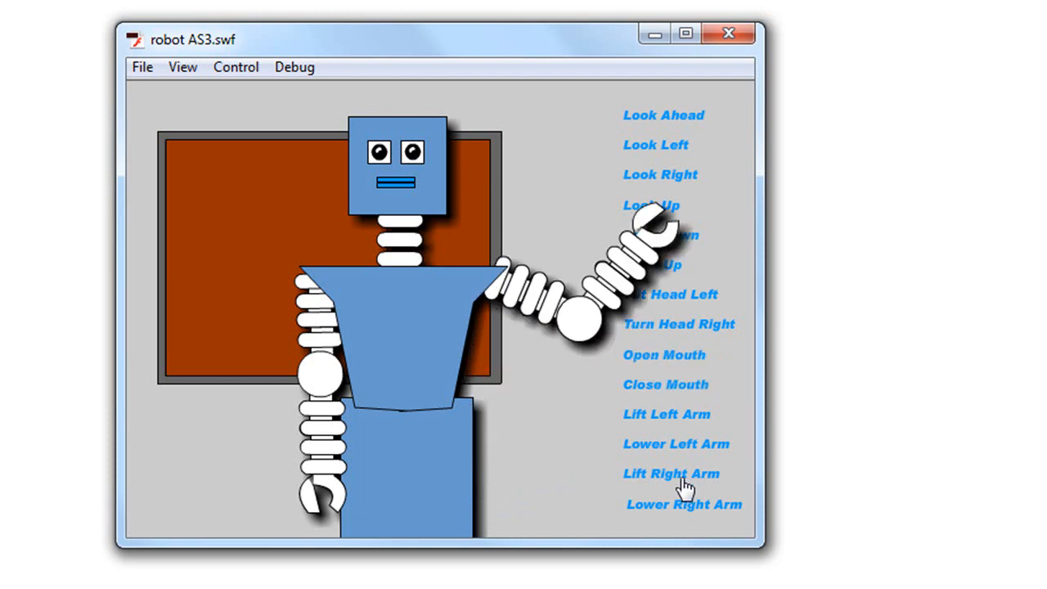
click(684, 504)
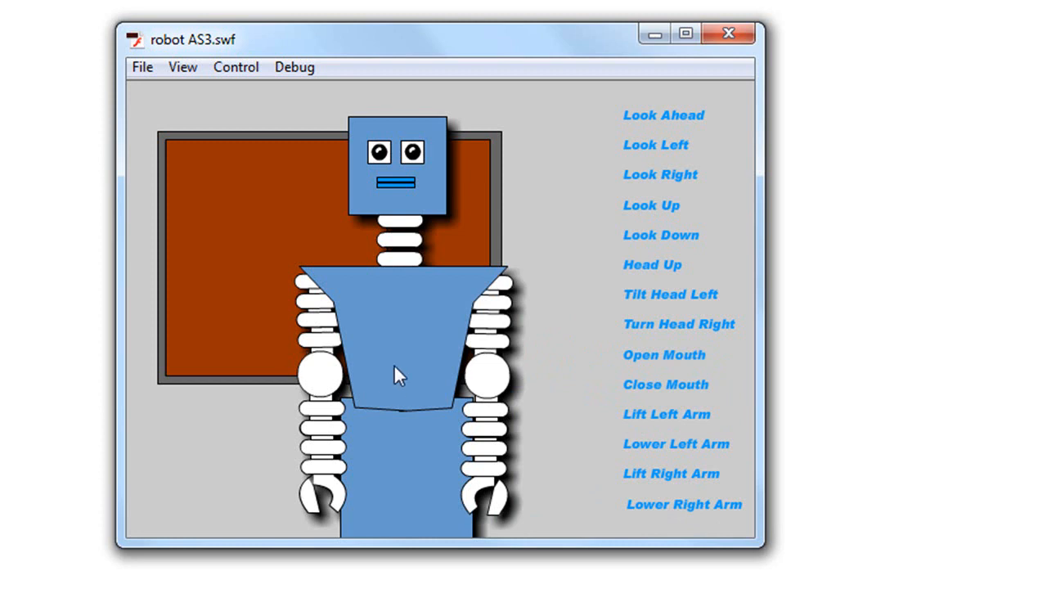
mouse_move(727, 33)
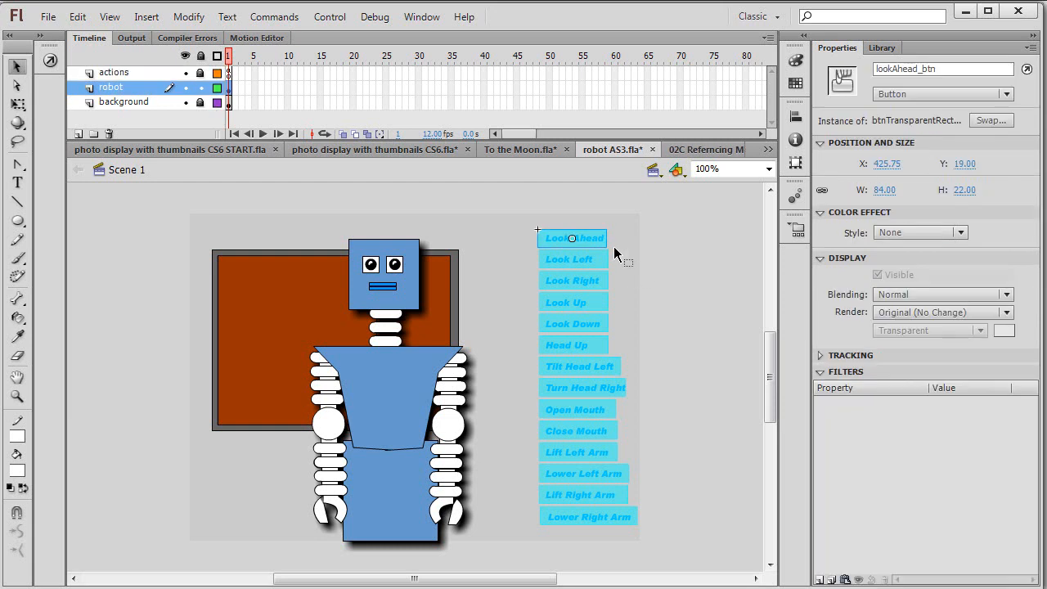
mouse_move(585, 259)
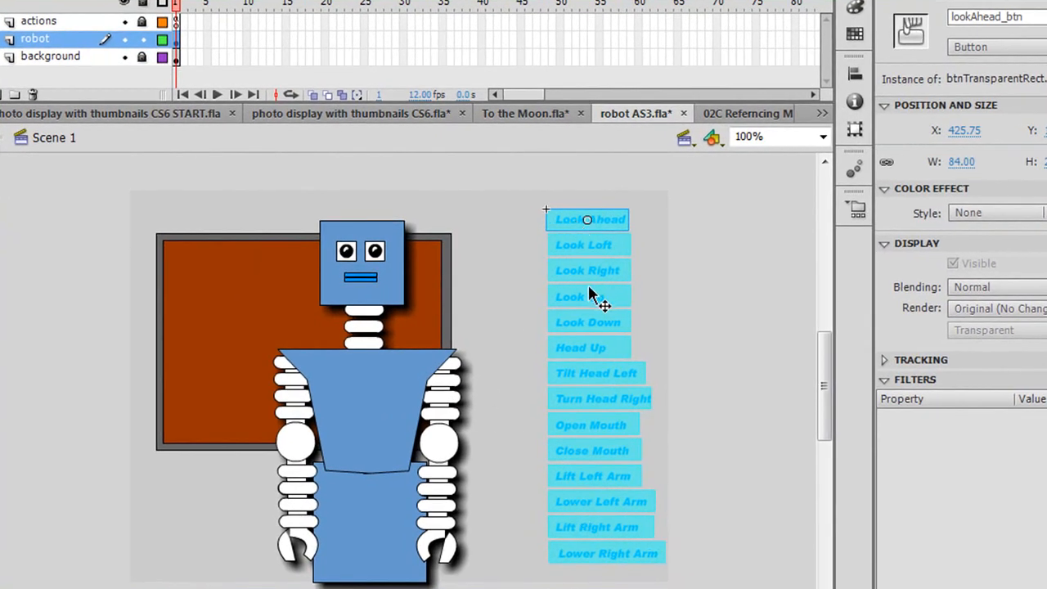
mouse_move(465, 420)
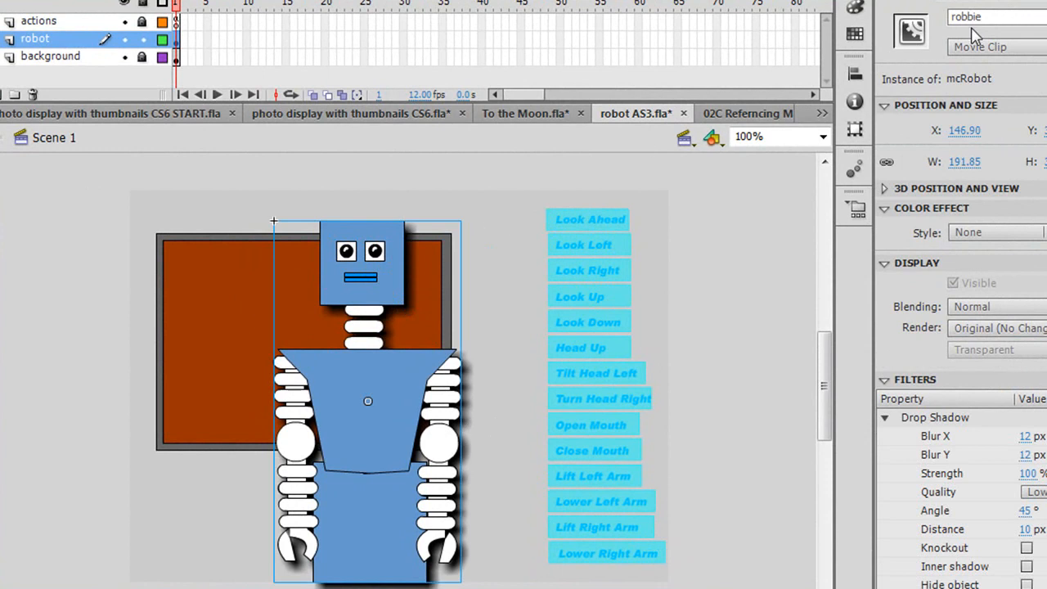
mouse_move(394, 296)
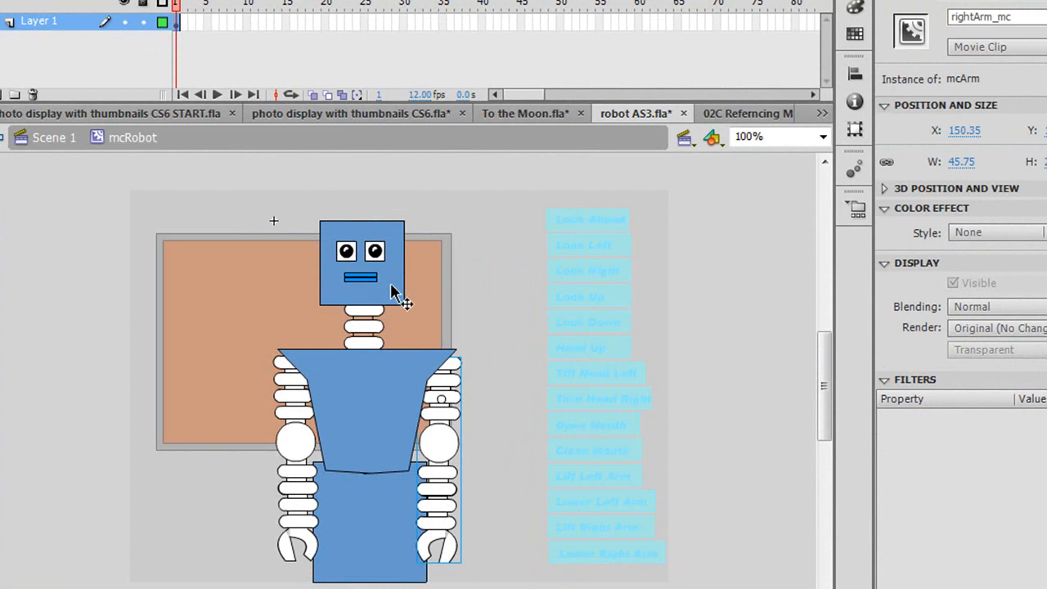
- Enter the head movie clip and inspect the eyeLeft_mc and mouth_mc instance names
click(363, 261)
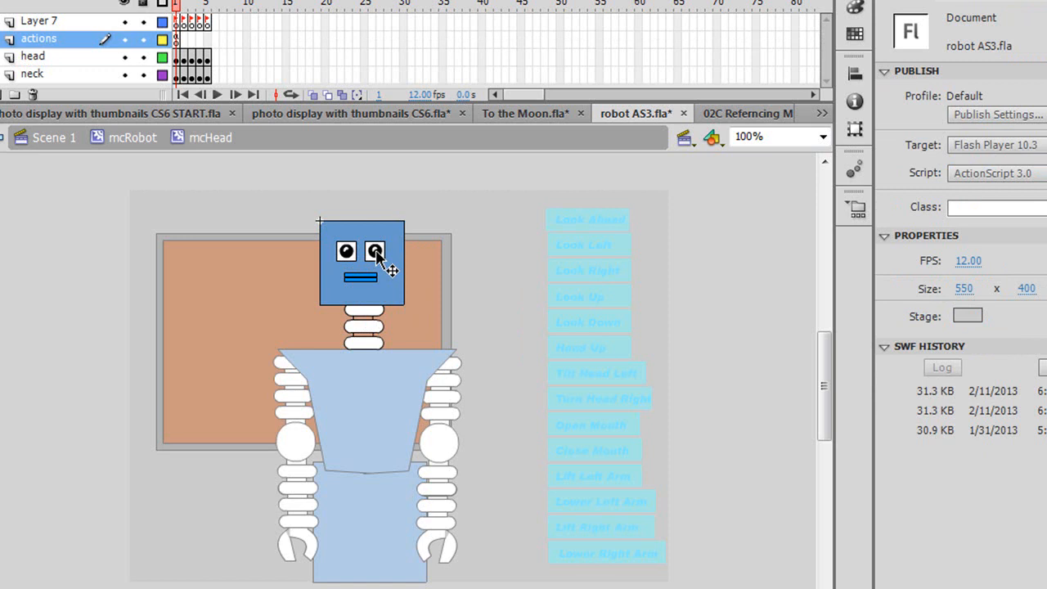
click(374, 251)
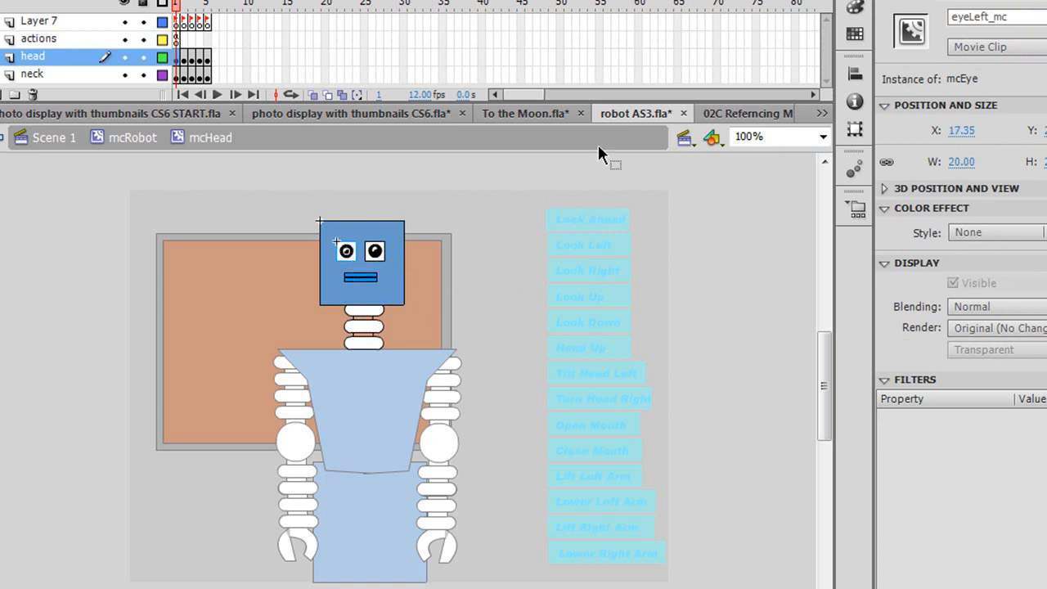
mouse_move(364, 262)
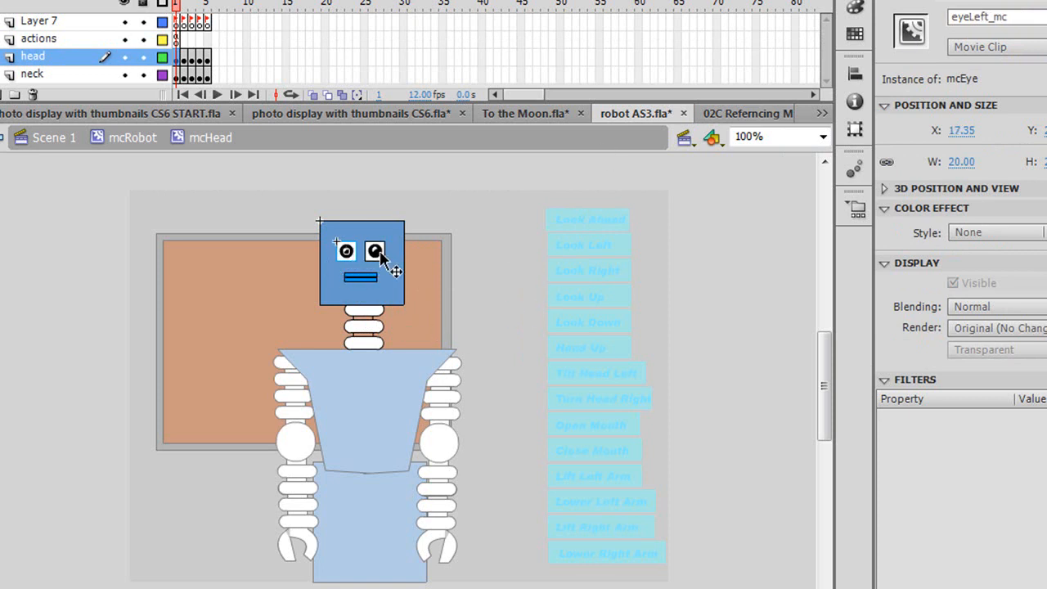
mouse_move(361, 286)
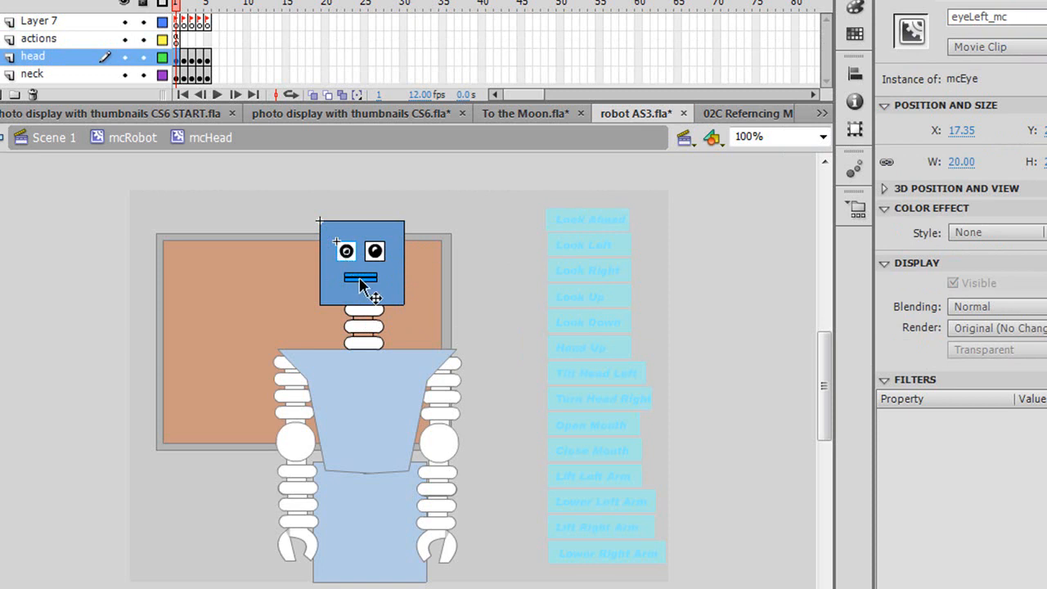
click(360, 275)
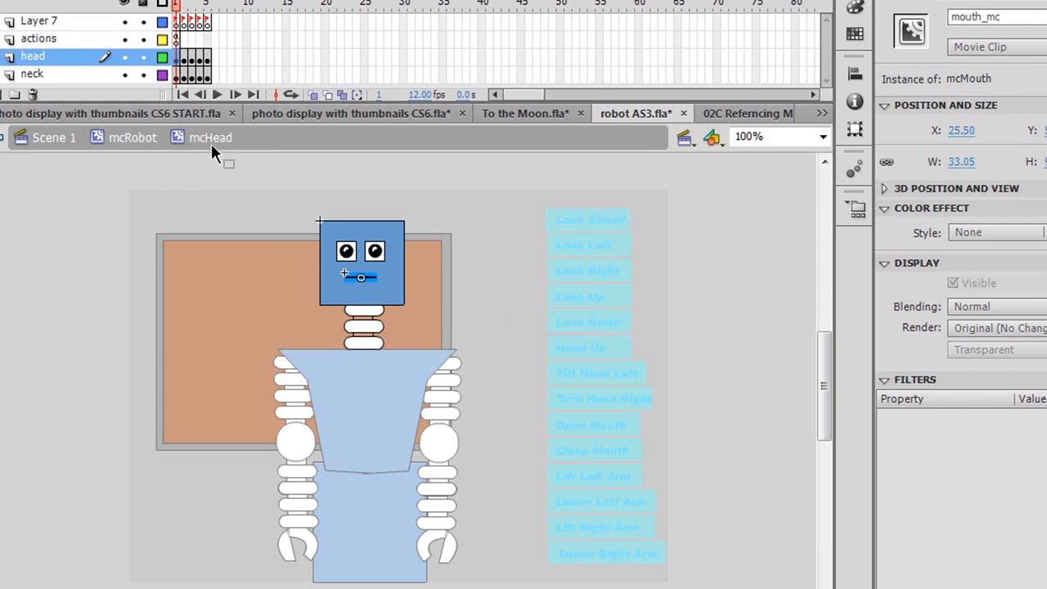
mouse_move(124, 160)
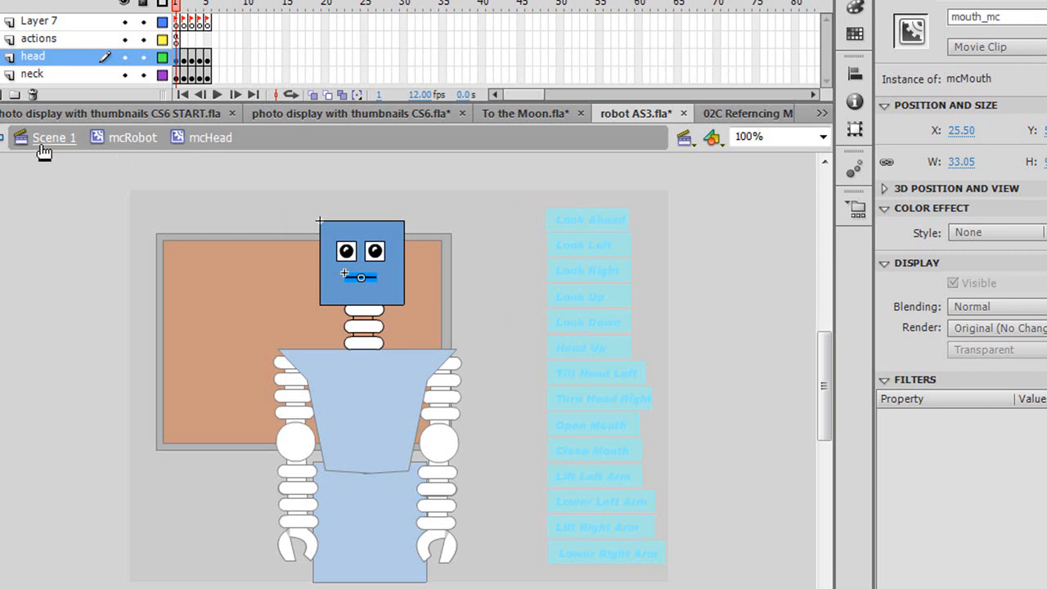
mouse_move(383, 259)
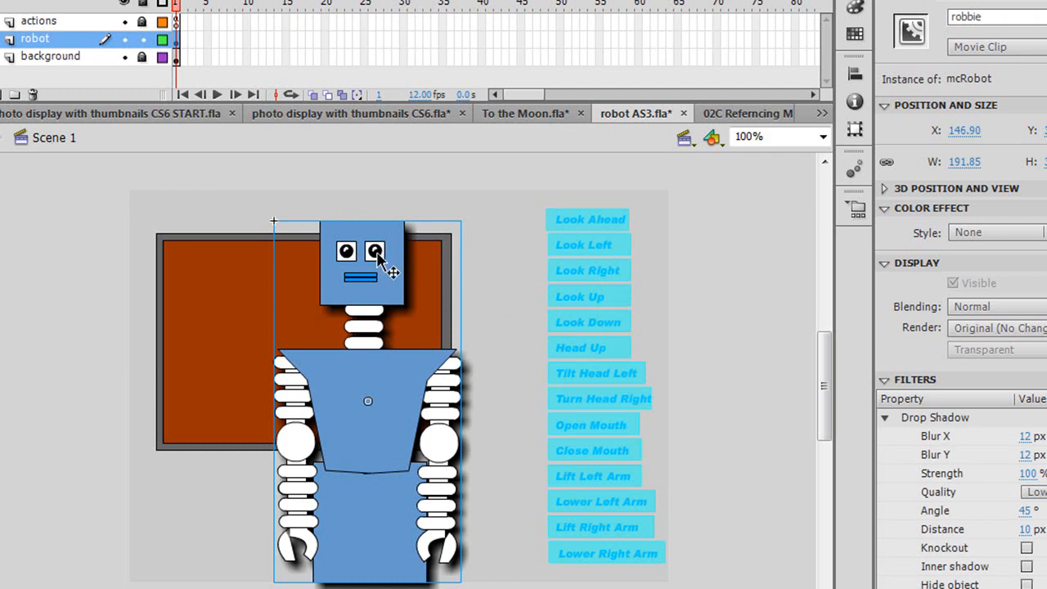
- Drill into robbie and head_mc to the mcEye symbol and view its lookUp and lookDown labelled frames
double_click(373, 258)
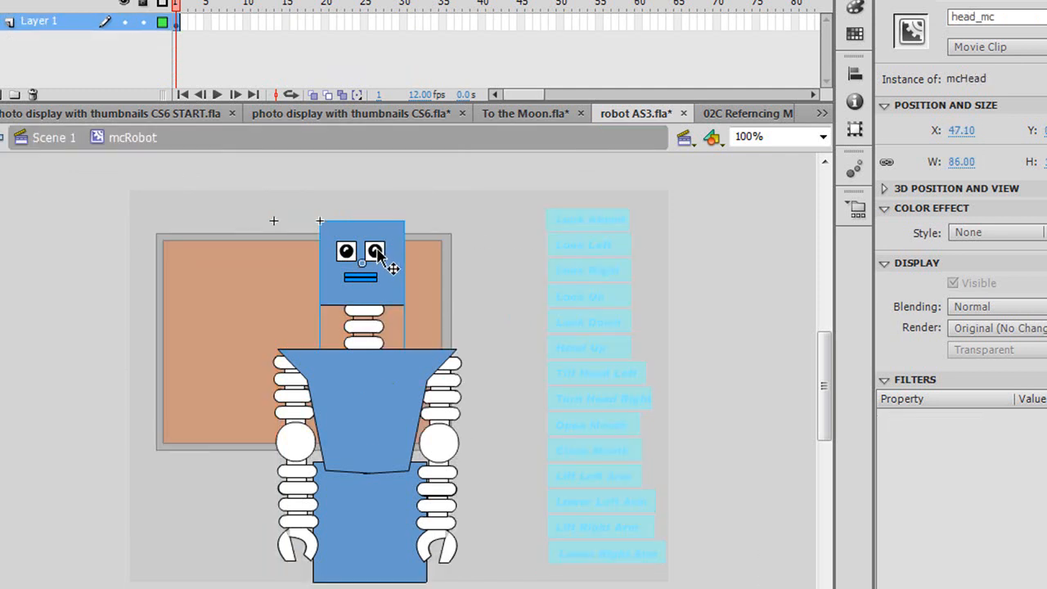
double_click(374, 250)
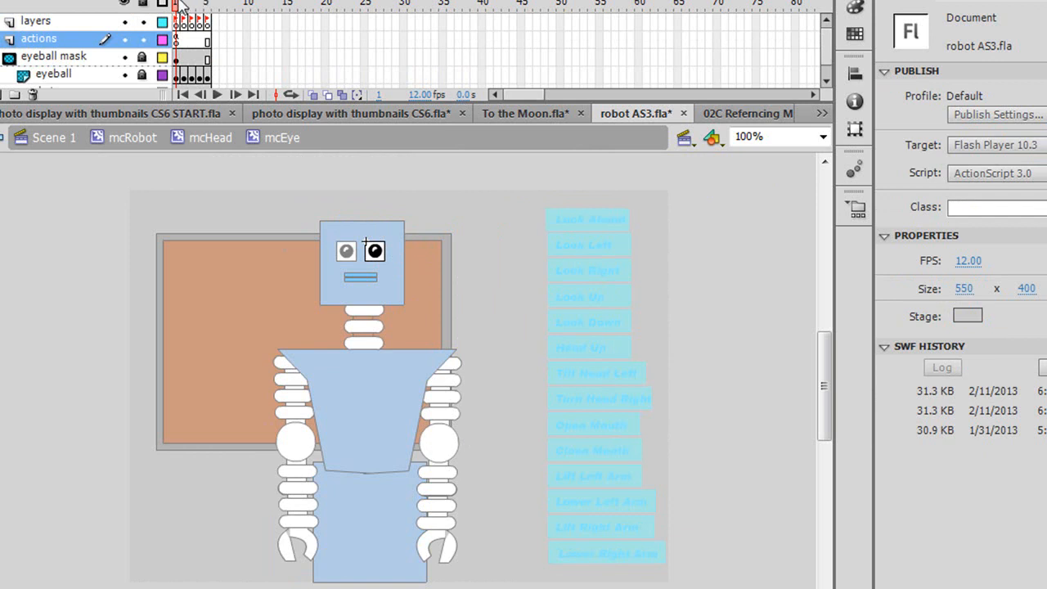
mouse_move(200, 34)
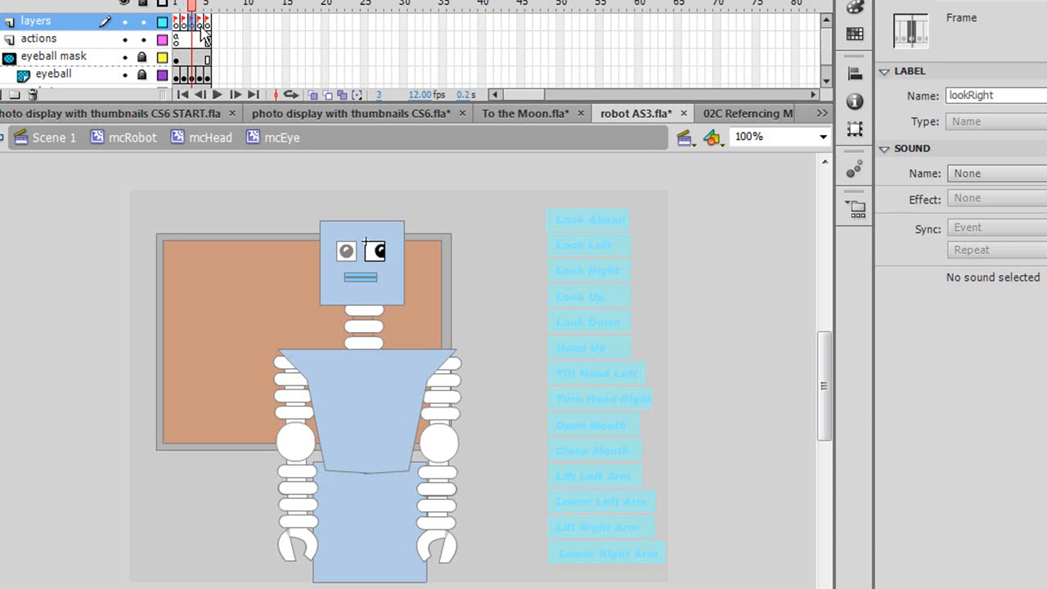
click(215, 14)
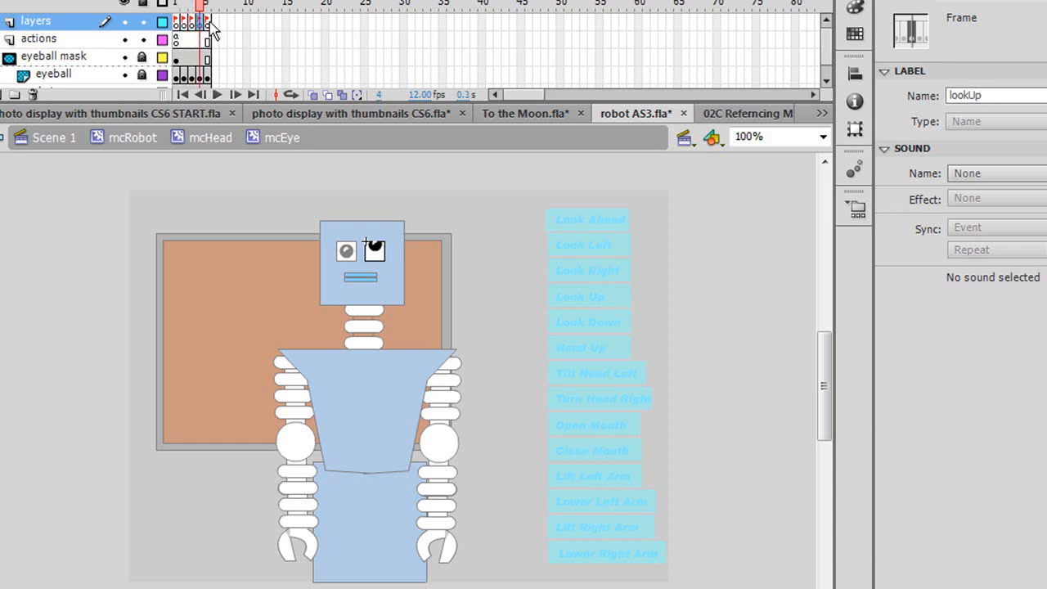
click(211, 23)
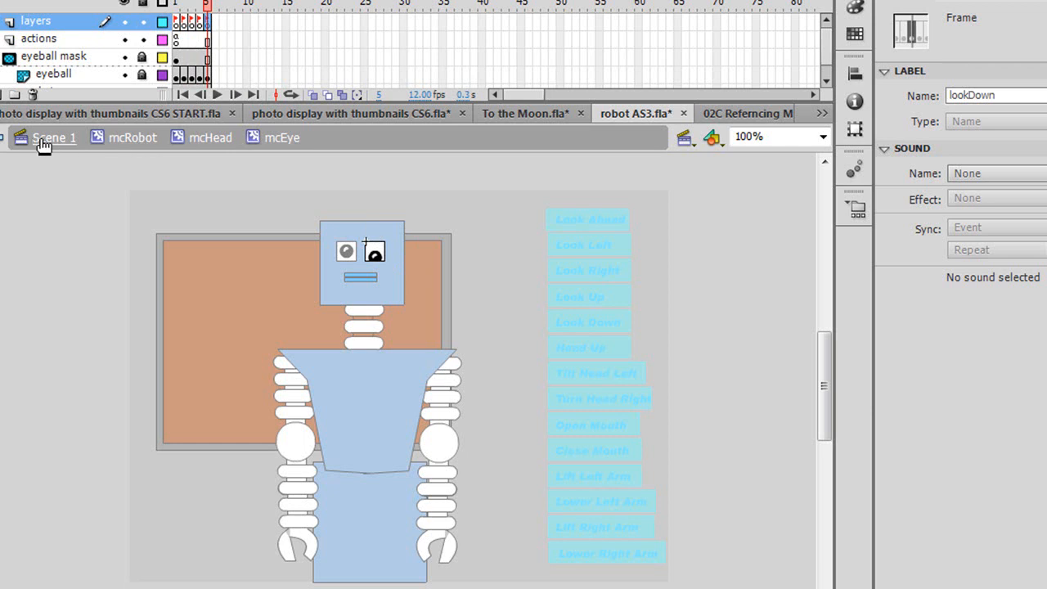
mouse_move(64, 146)
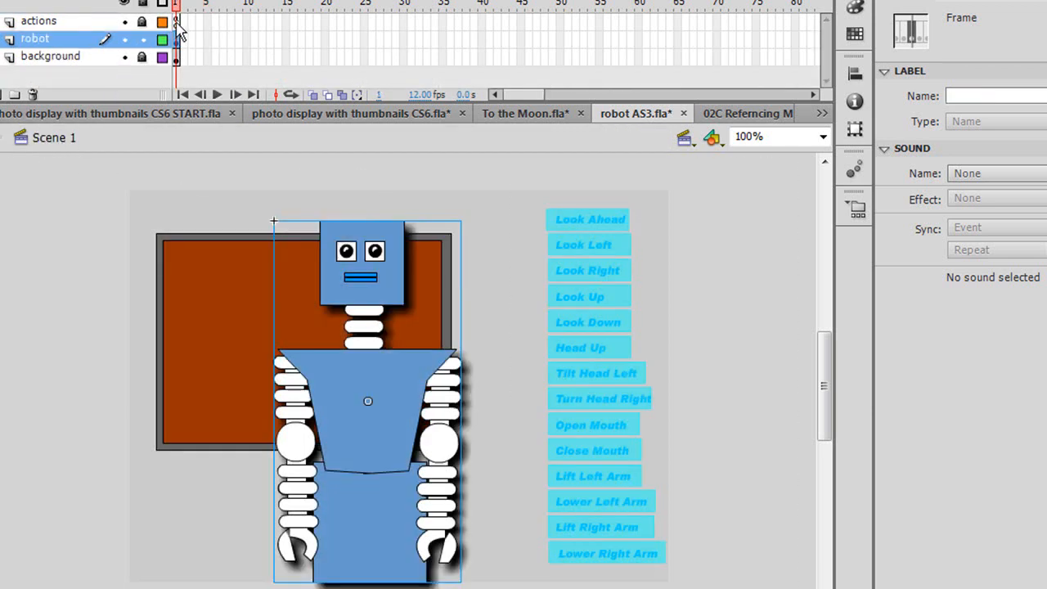
- Show the Actions script on the first frame of the main timeline's actions layer
right_click(173, 20)
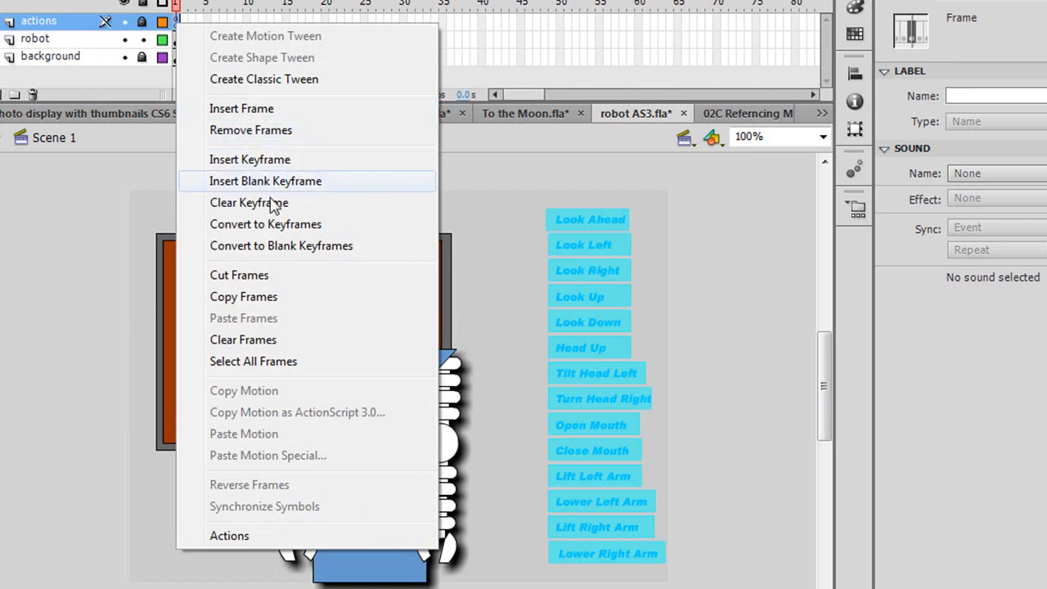
click(229, 536)
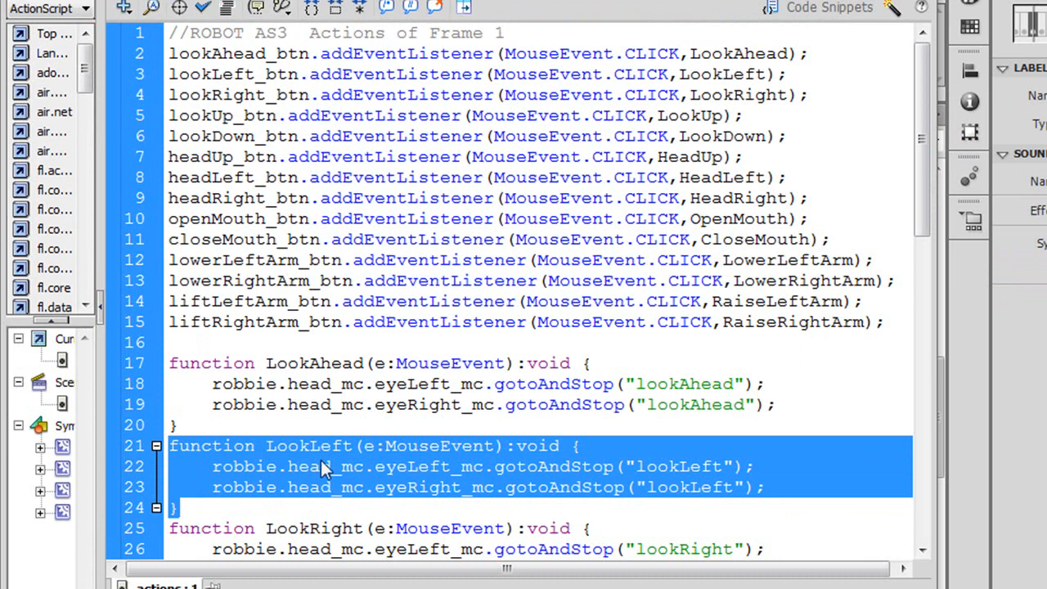
mouse_move(209, 478)
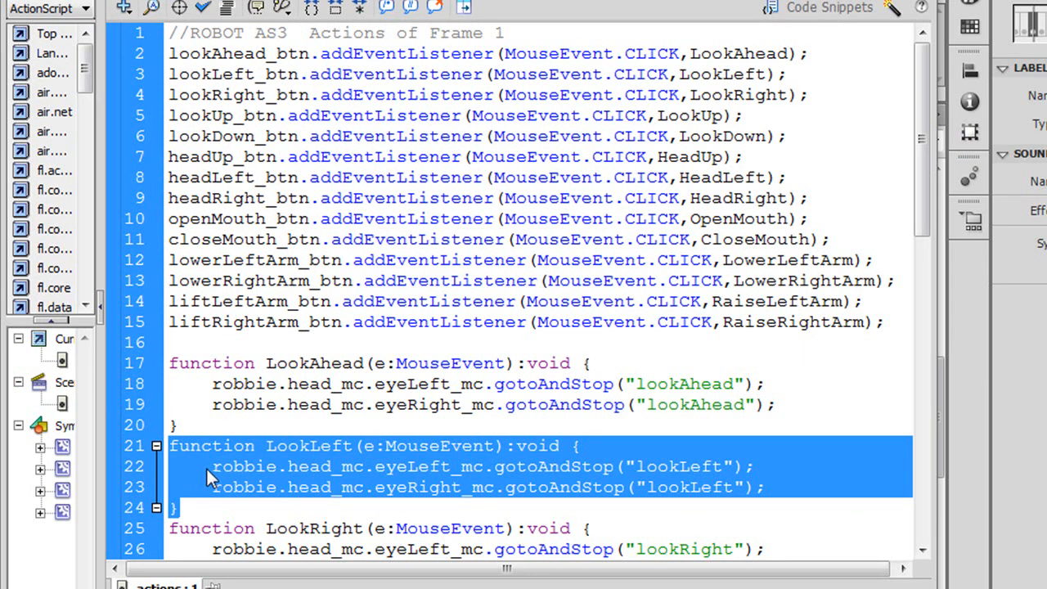
double_click(244, 466)
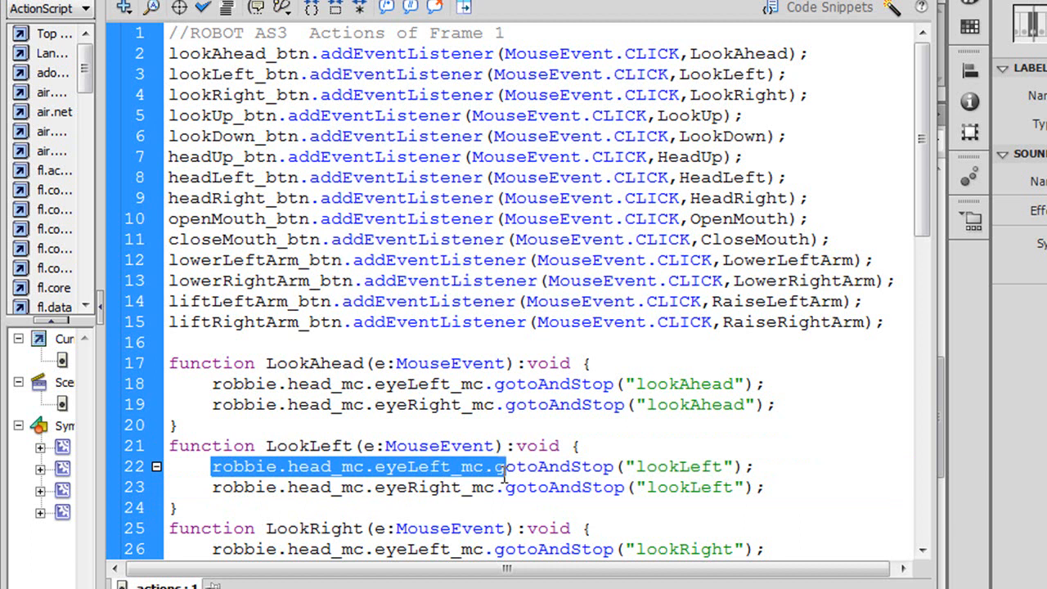
drag(503, 467, 756, 466)
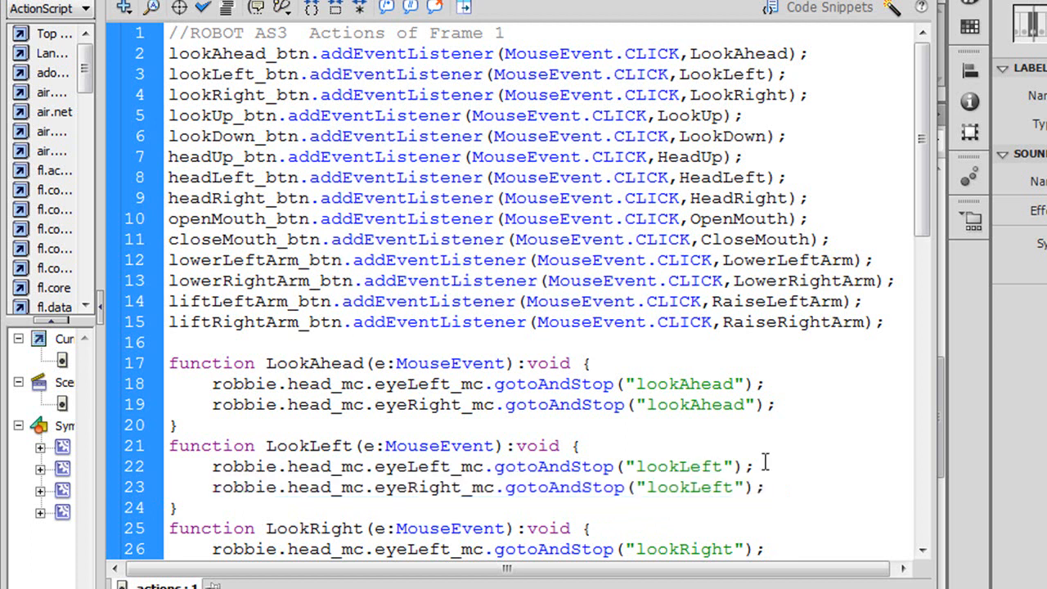
click(752, 466)
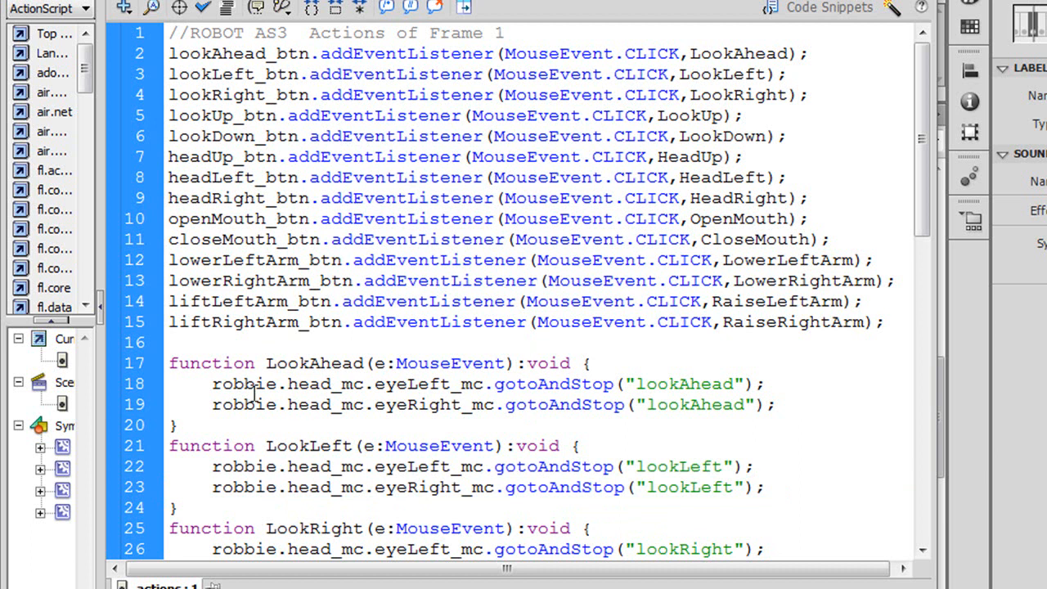
triple_click(482, 382)
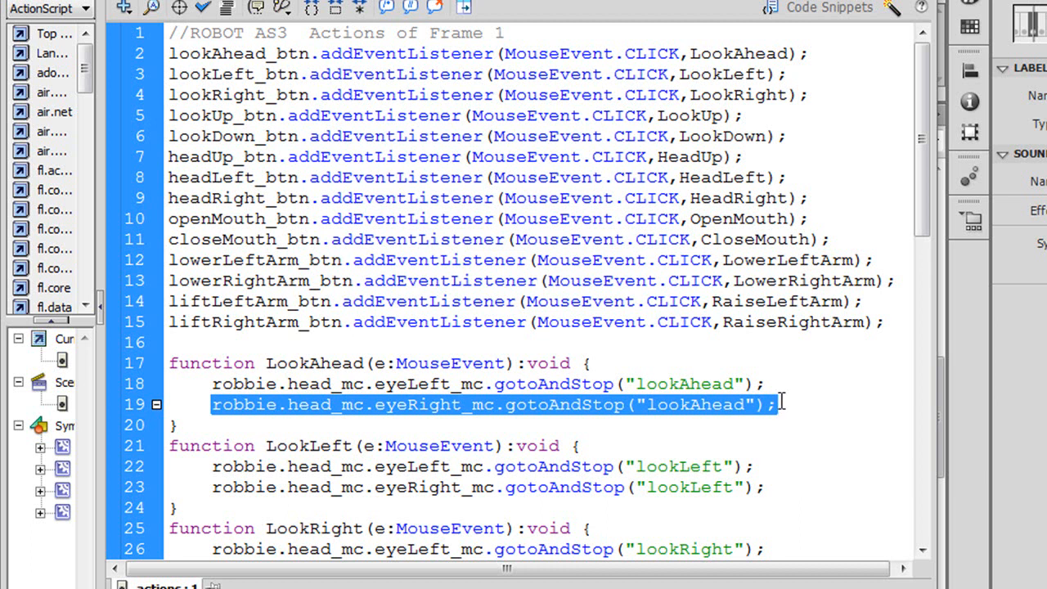
mouse_move(923, 219)
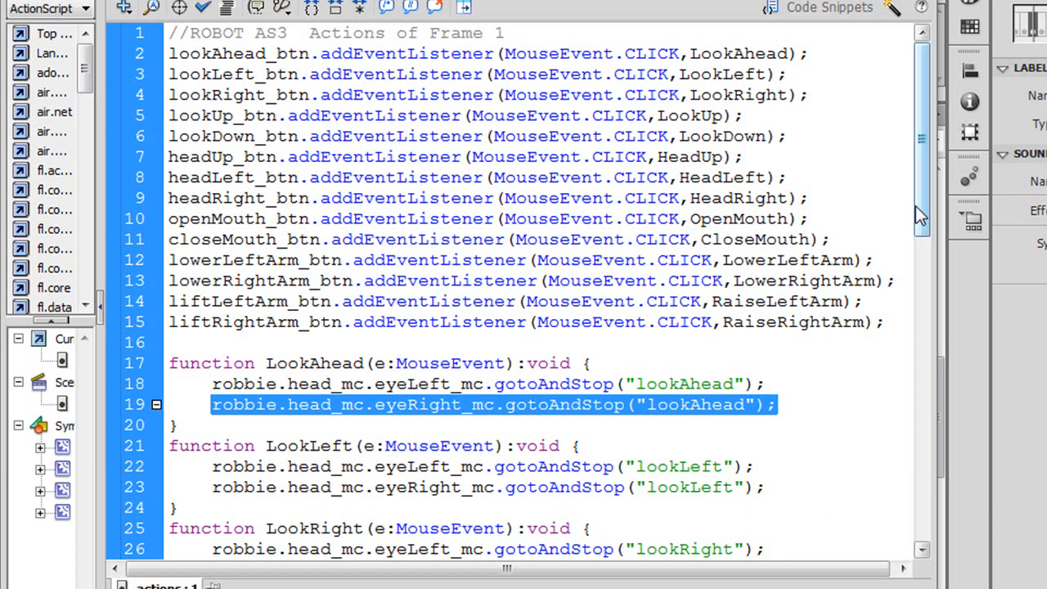
scroll(down, 3)
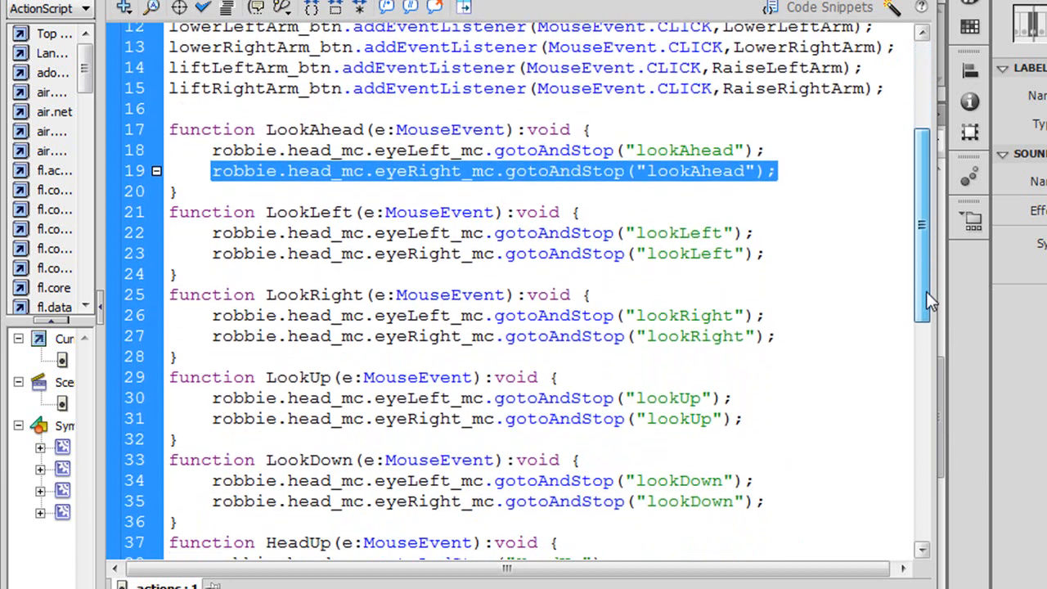
scroll(down, 3)
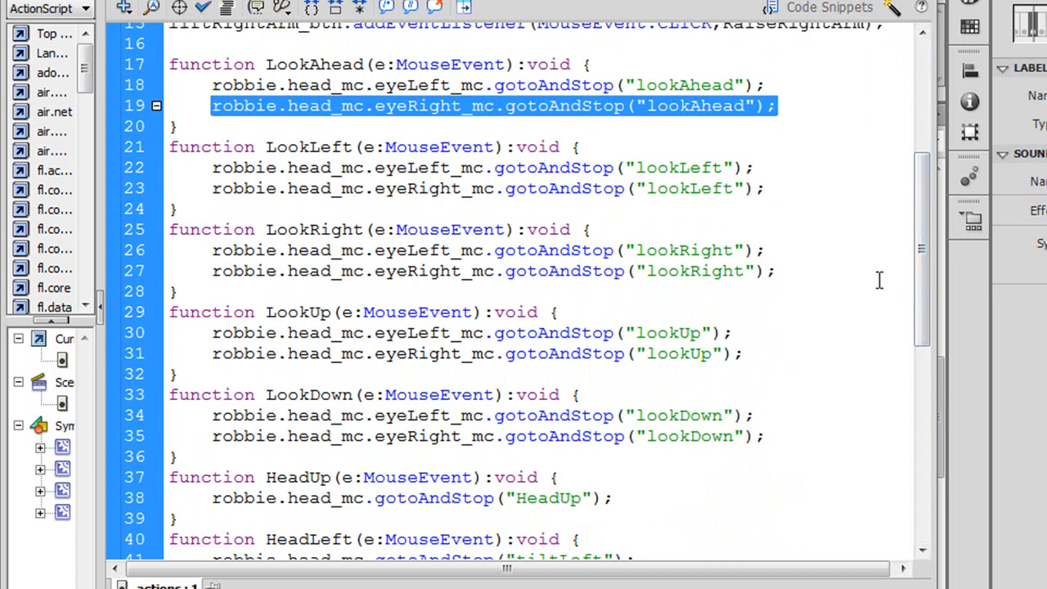
scroll(down, 3)
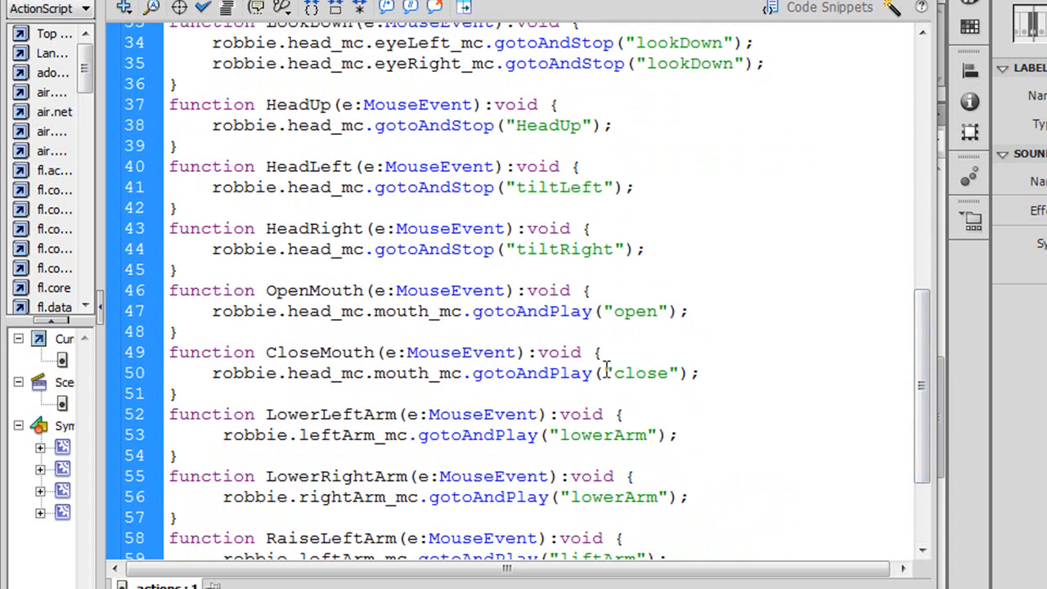
mouse_move(540, 329)
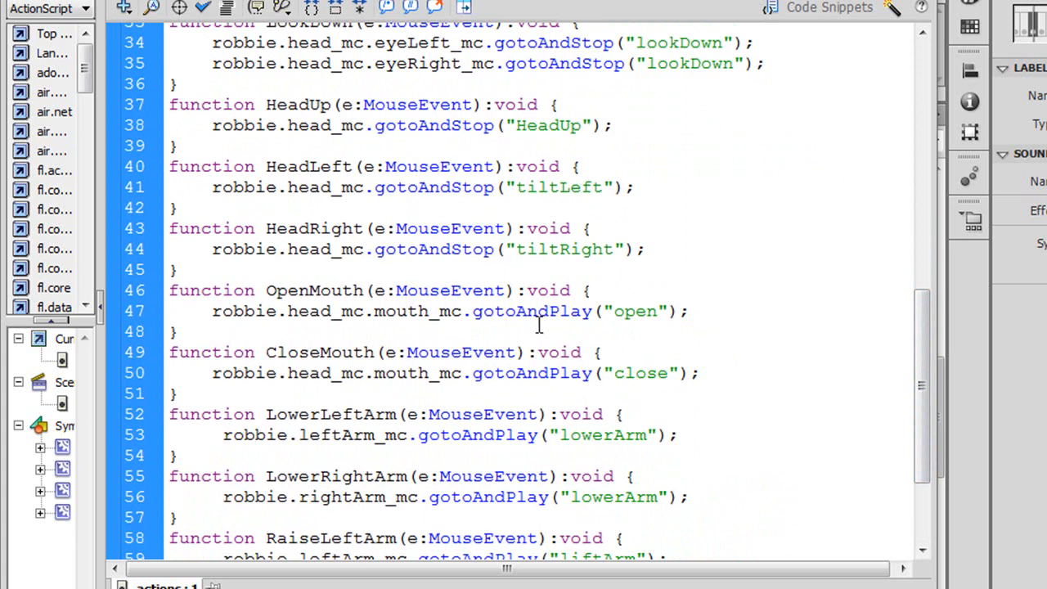
mouse_move(471, 314)
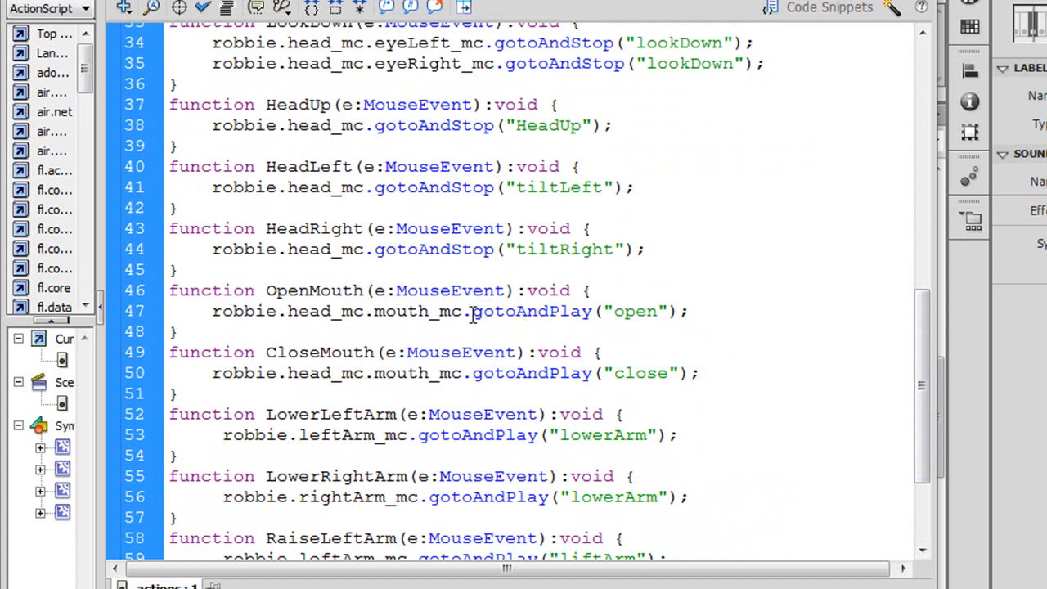
double_click(532, 310)
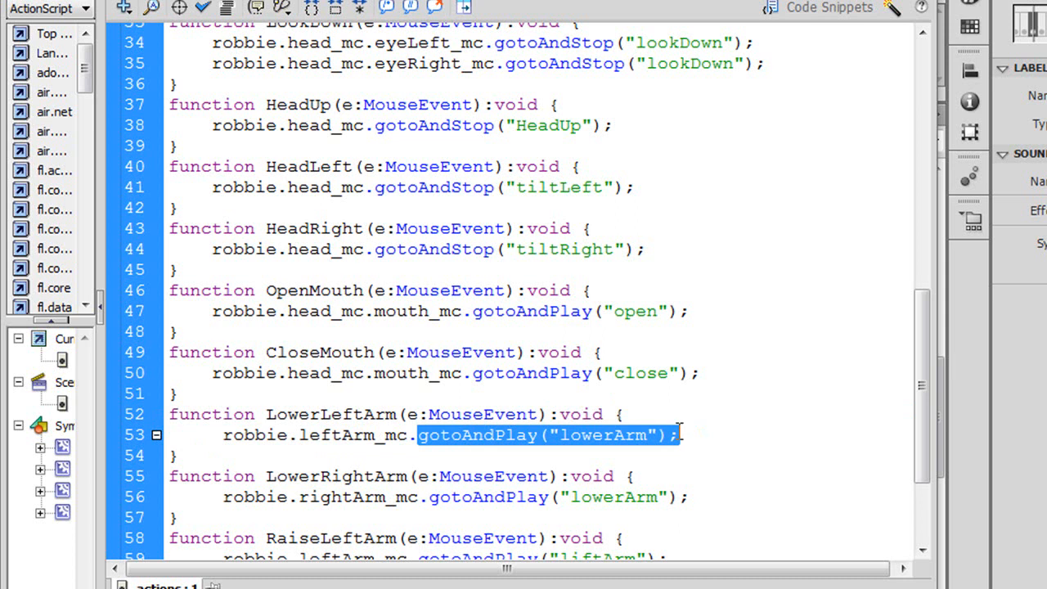
scroll(down, 3)
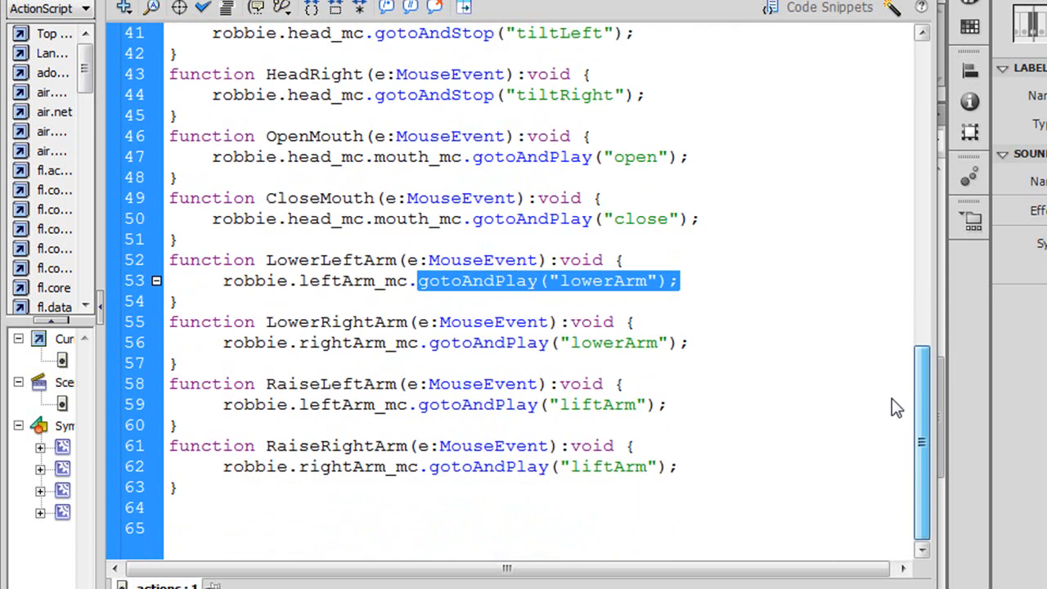